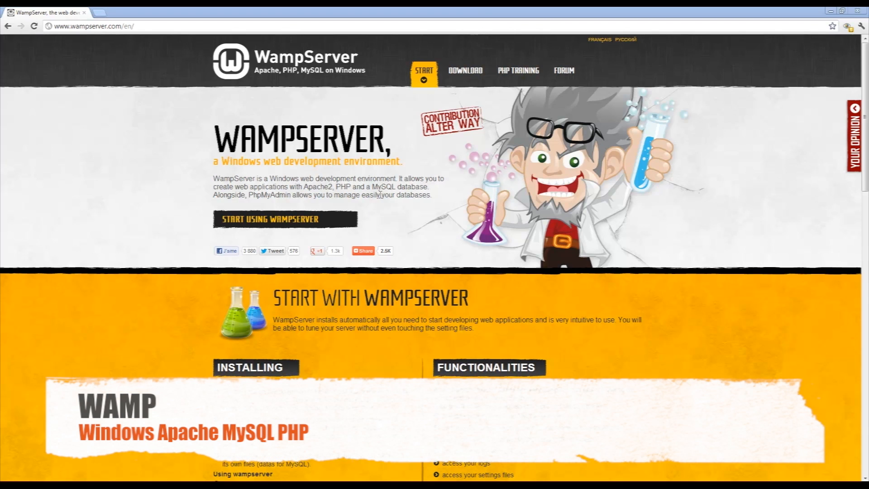
pyautogui.moveTo(468, 219)
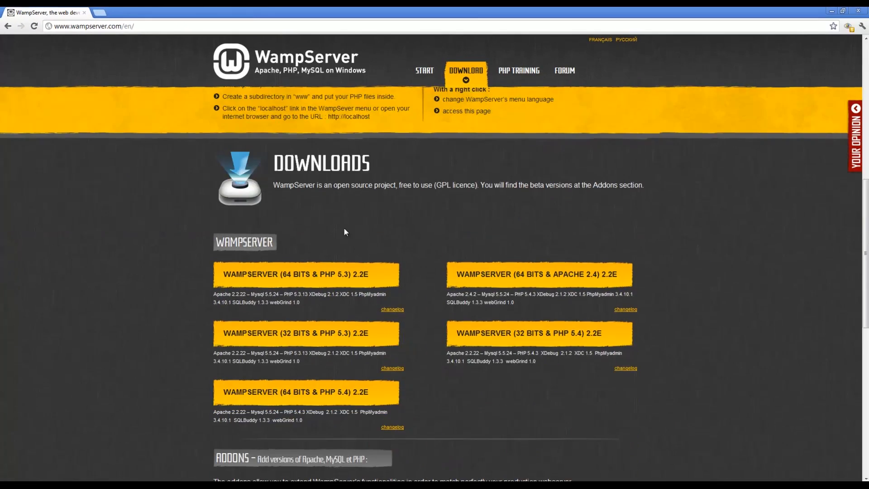
# - Reach the WampServer downloads list and pick the 64-bit PHP 5.3 2.2E build
pyautogui.click(424, 71)
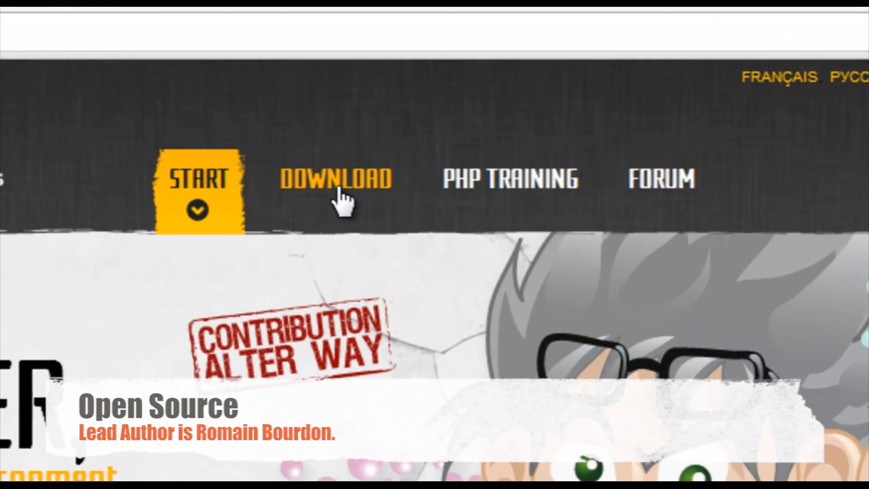
pyautogui.click(335, 178)
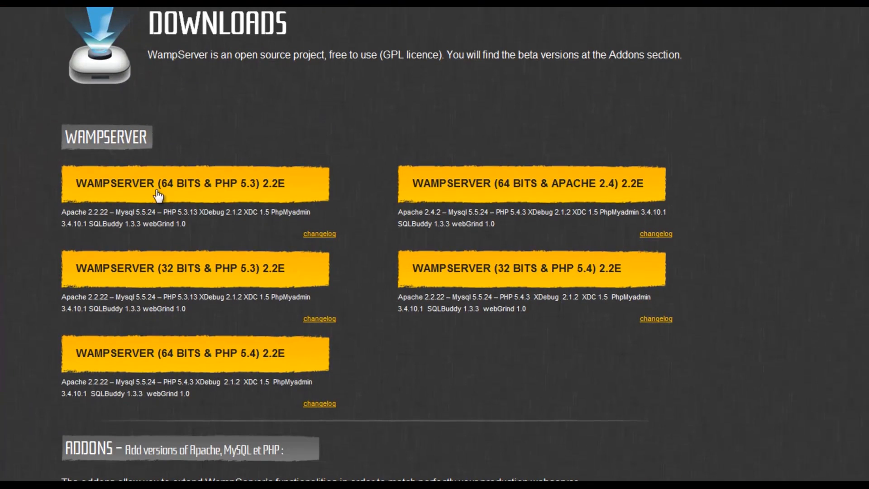
pyautogui.moveTo(247, 188)
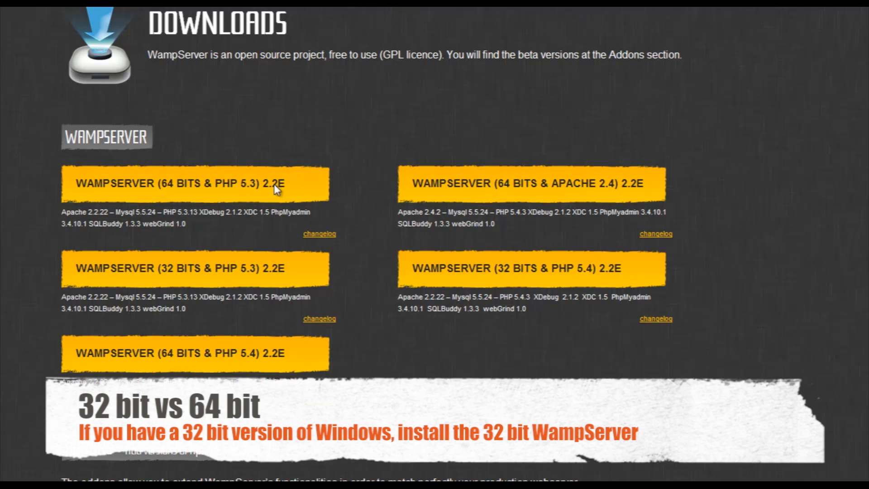
# - View the 64-bit PHP 5.3 2.2E download popup and its Visual C++ 2010 redistributable warnings
pyautogui.click(193, 183)
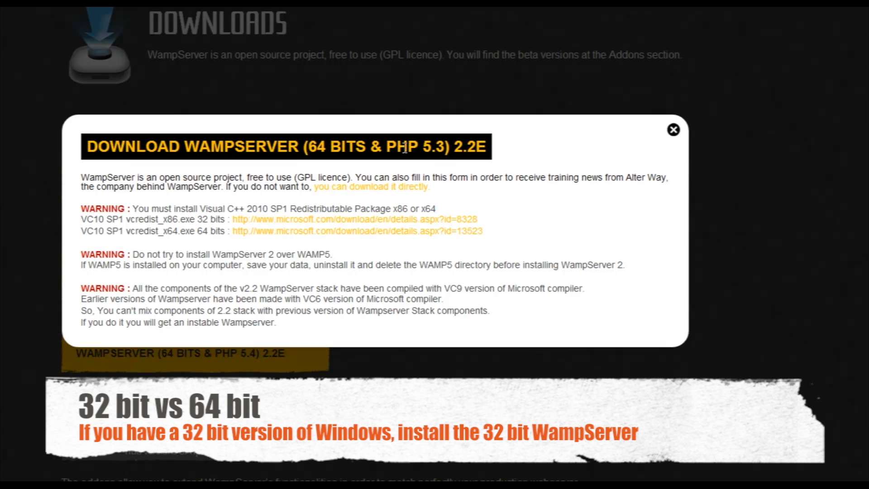
pyautogui.moveTo(139, 208)
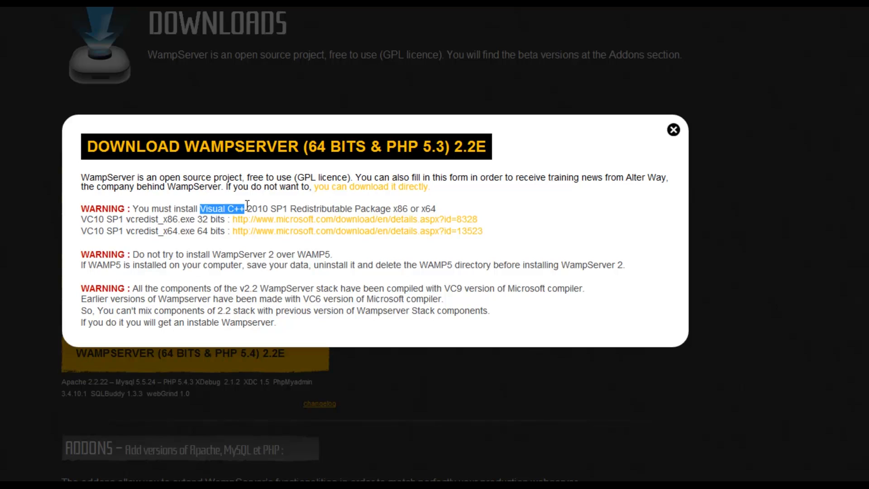
pyautogui.moveTo(246, 208); pyautogui.dragTo(269, 208)
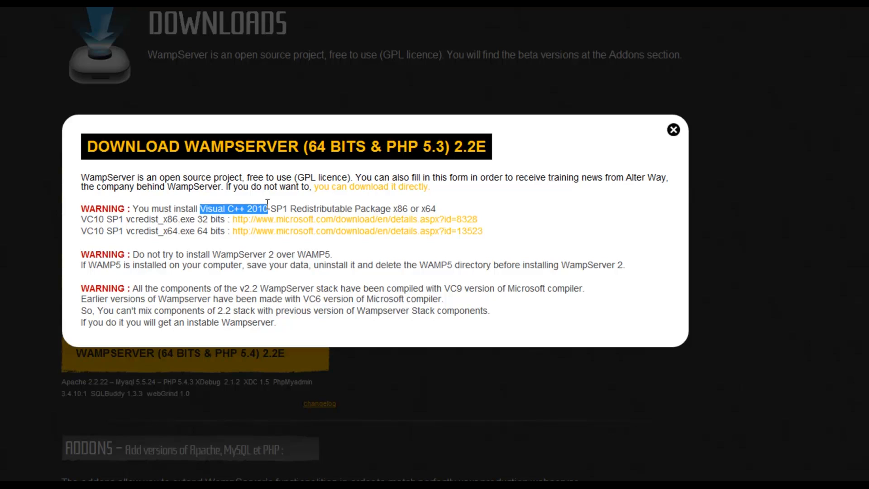
pyautogui.moveTo(266, 208); pyautogui.dragTo(80, 208)
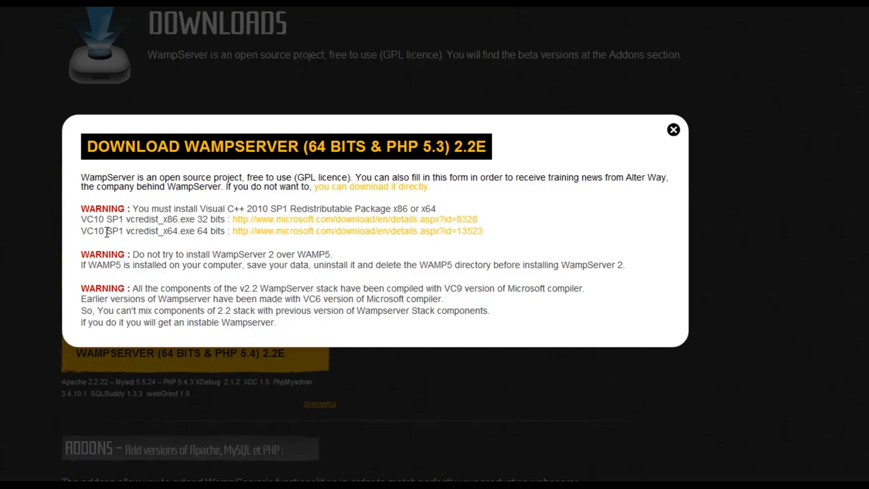
pyautogui.doubleClick(169, 219)
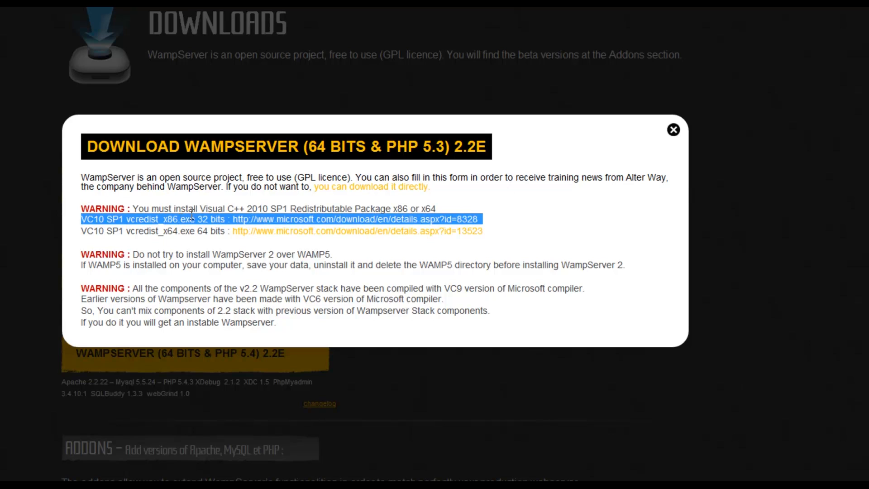
pyautogui.click(444, 216)
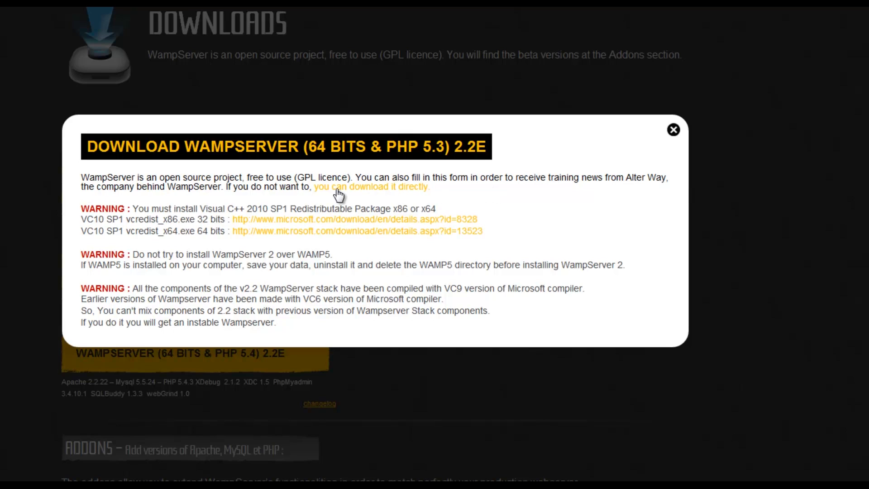
pyautogui.click(371, 186)
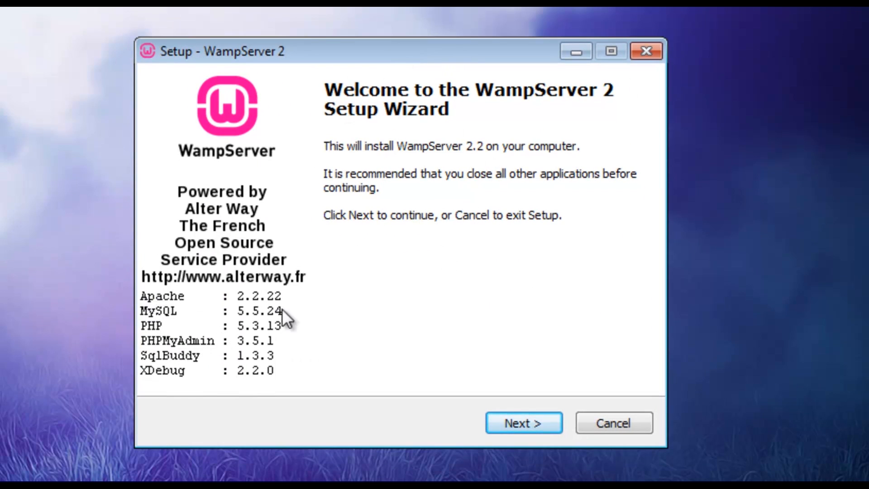
pyautogui.moveTo(209, 332)
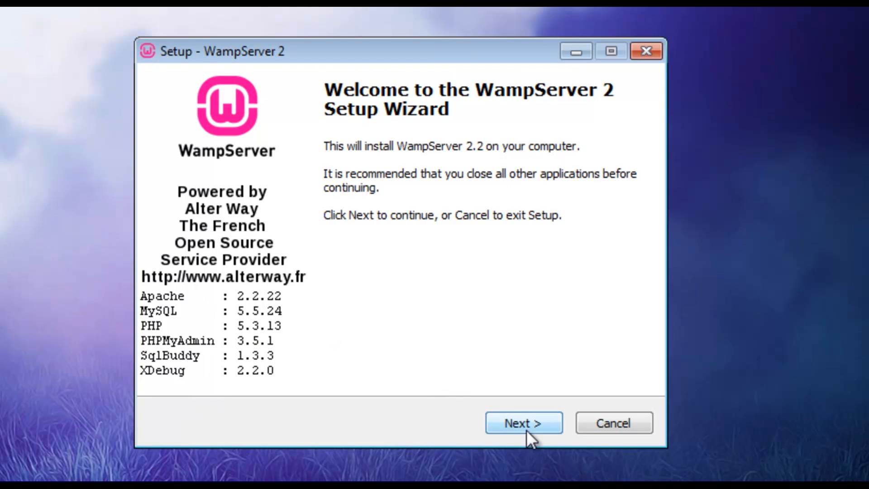
# - Accept the license, browse the install folders, and keep the default c:\wamp destination
pyautogui.click(522, 423)
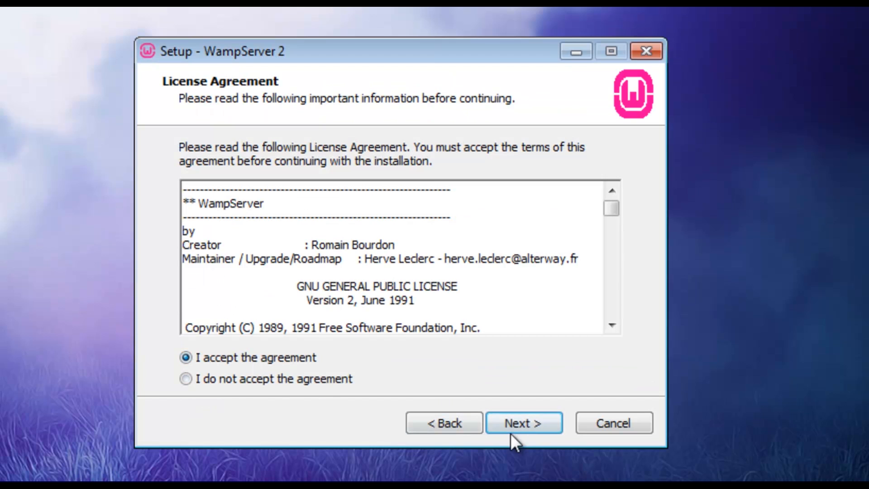
pyautogui.click(522, 423)
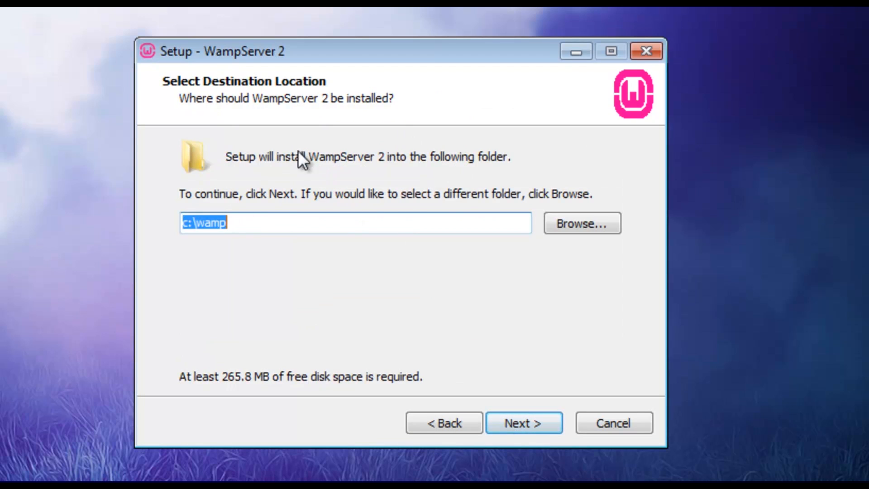
pyautogui.click(581, 223)
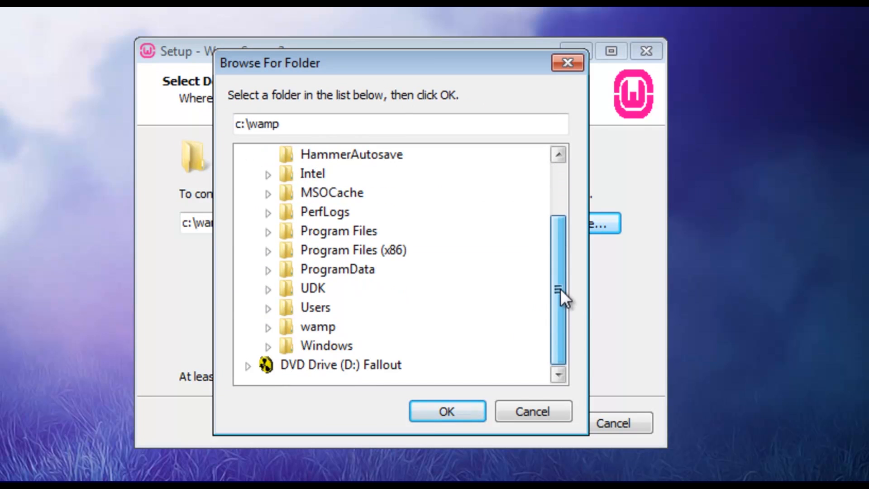
pyautogui.click(317, 327)
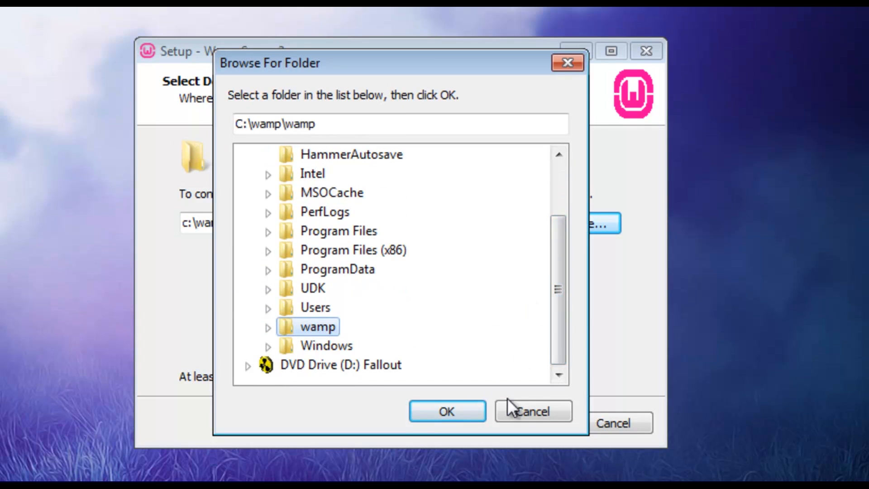
pyautogui.click(532, 410)
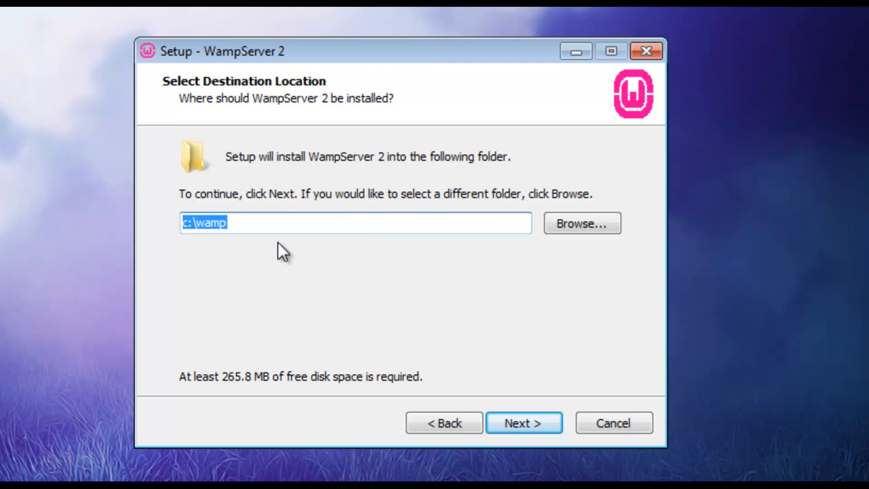
# - Confirm installing into the existing c:\wamp folder, reaching the additional tasks page
pyautogui.click(282, 223)
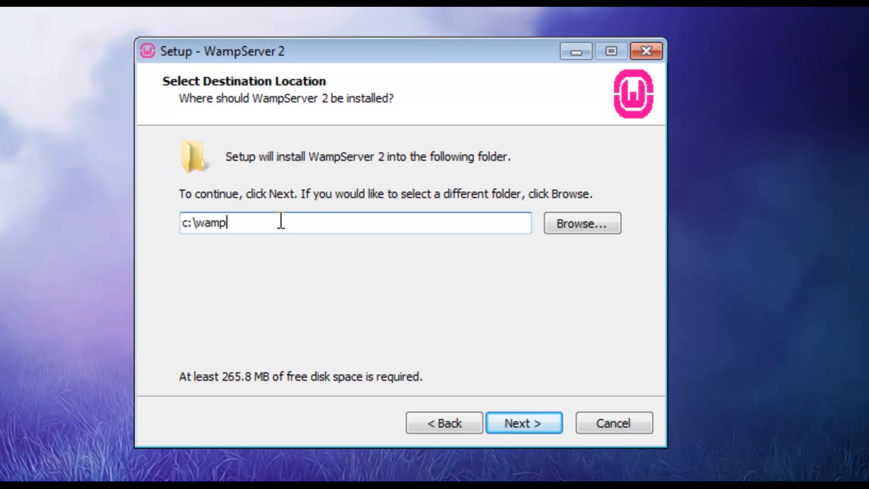
pyautogui.moveTo(248, 251)
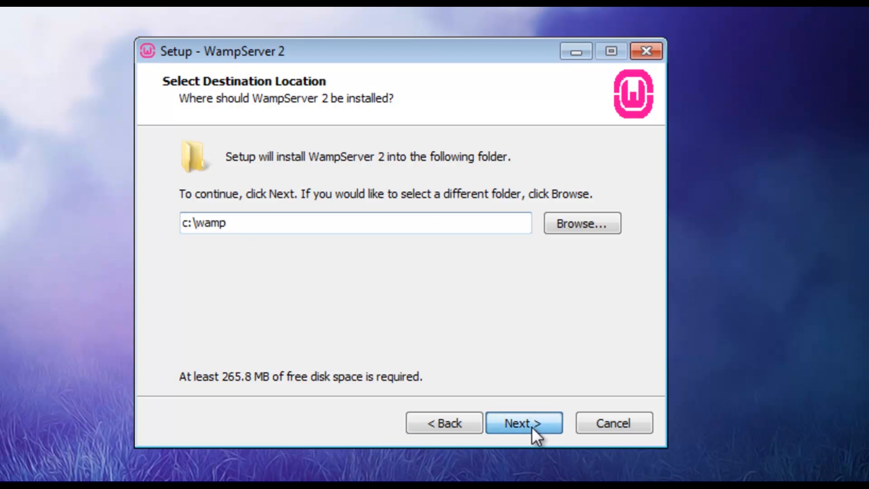
pyautogui.click(522, 423)
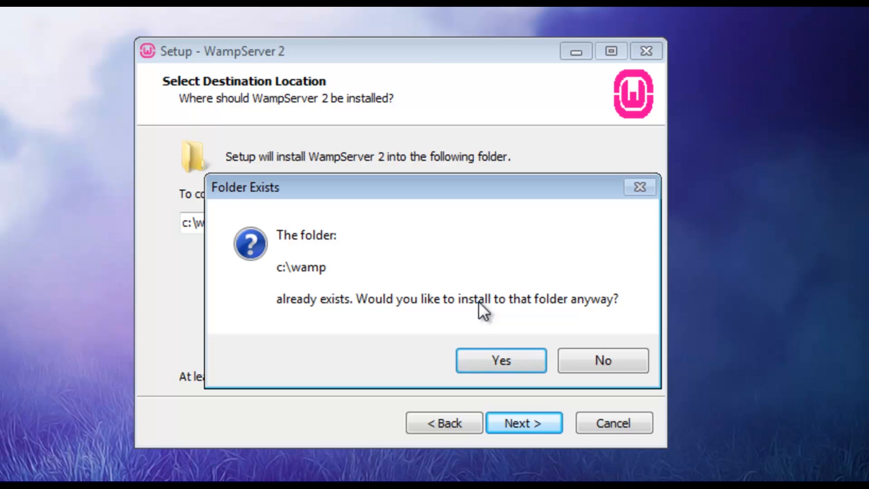
pyautogui.click(499, 360)
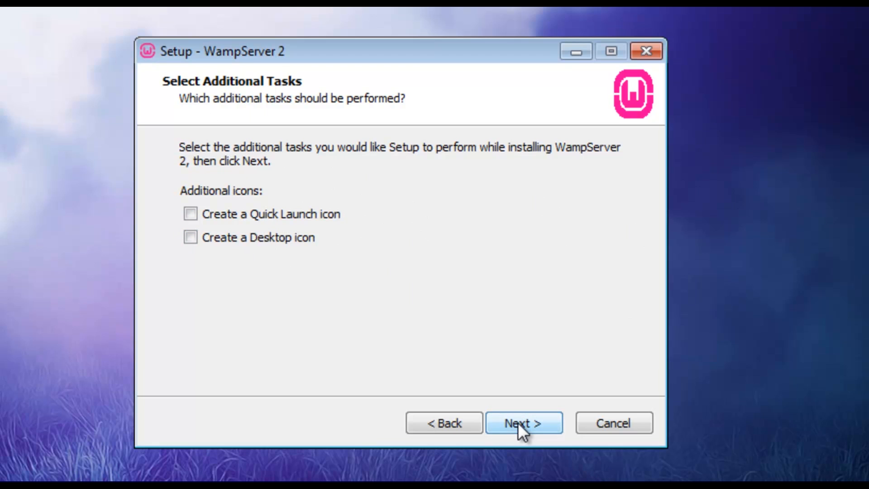
# - Skip extra icons and start installing to c:\wamp until the default-browser prompt appears
pyautogui.click(523, 423)
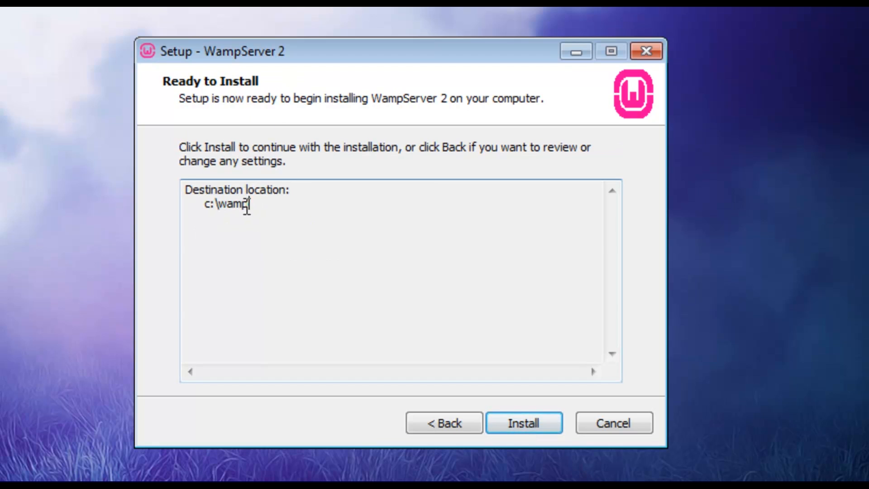
pyautogui.click(523, 423)
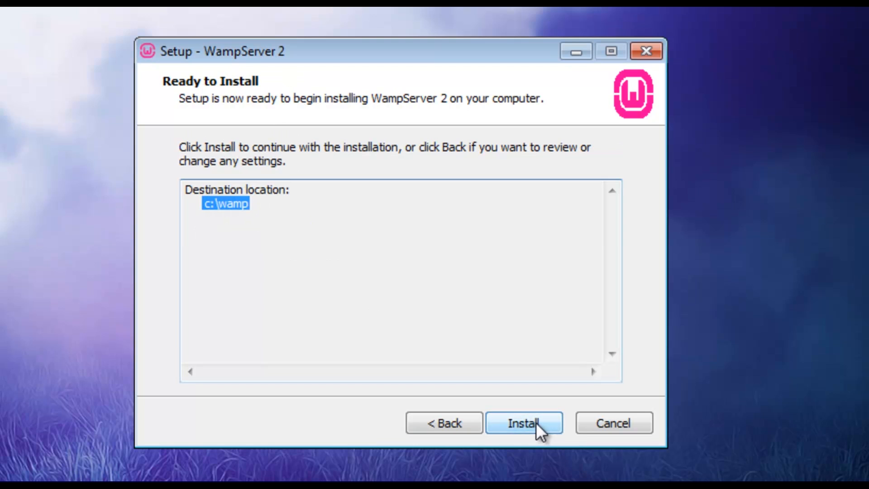
pyautogui.click(523, 423)
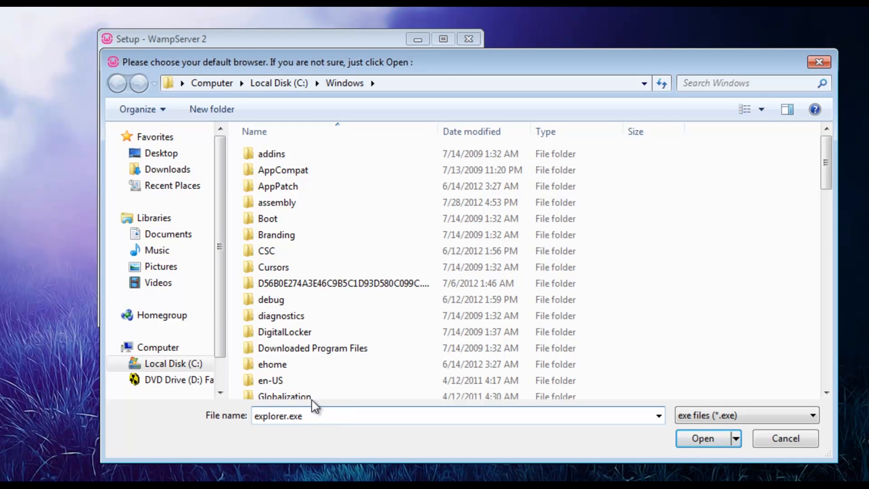
pyautogui.click(11, 477)
pyautogui.write('chr')
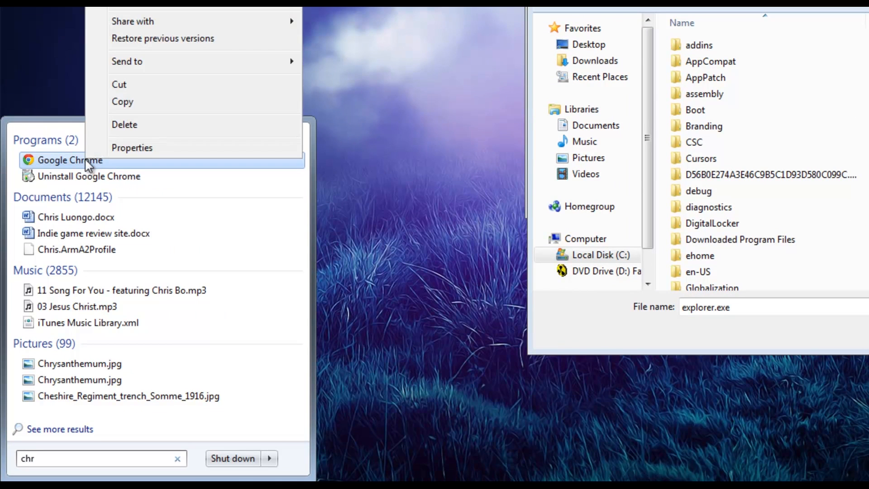
pyautogui.moveTo(225, 44)
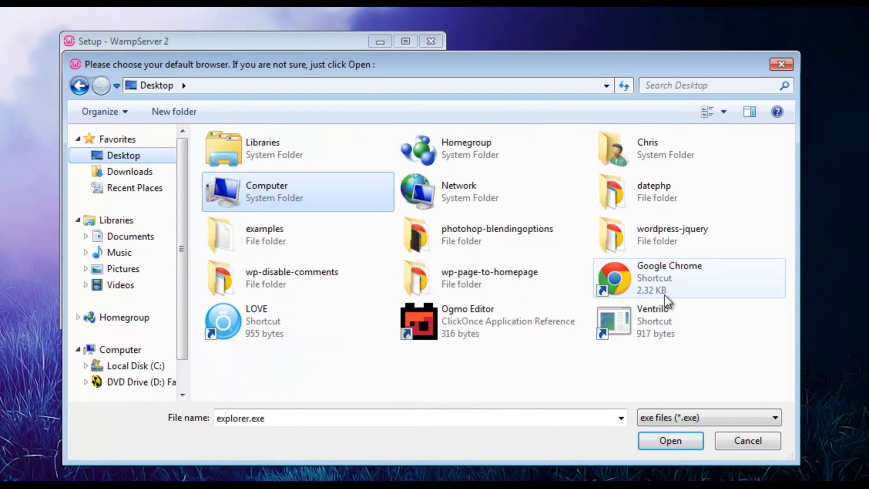
# - Choose the Google Chrome desktop shortcut as WampServer's default browser
pyautogui.click(670, 441)
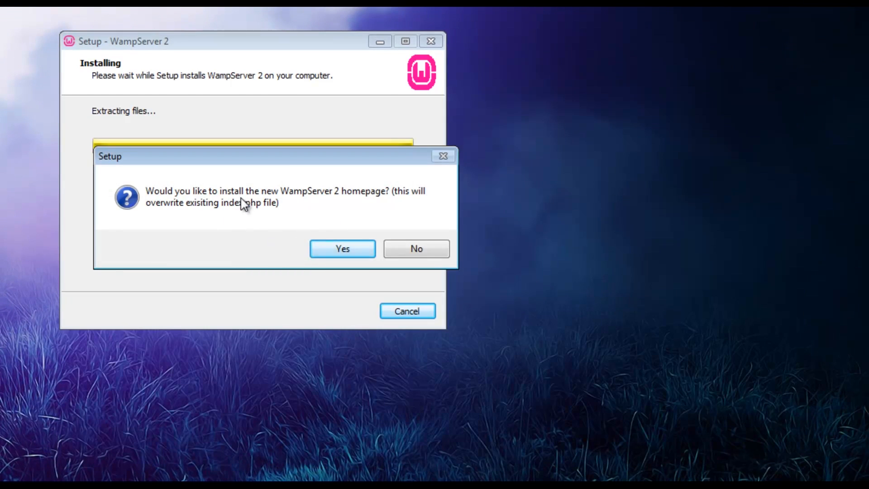
pyautogui.moveTo(386, 209)
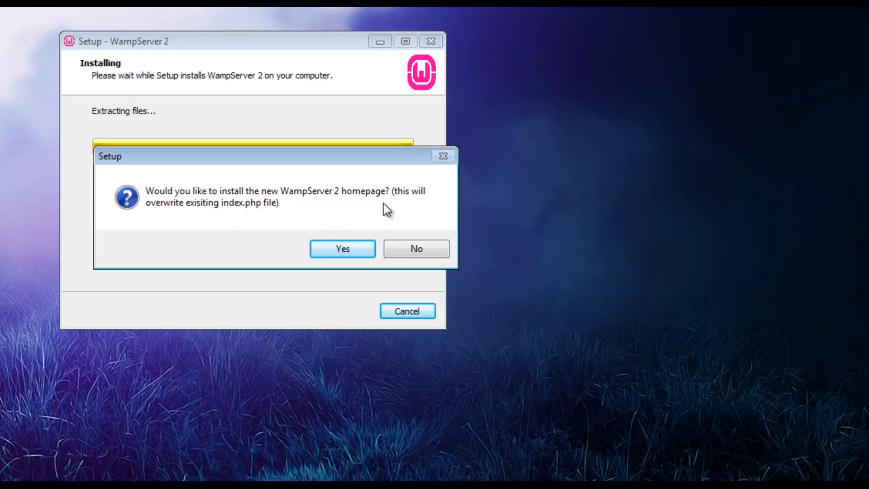
# - Install the new homepage, keep default PHP mail settings, and finish with WampServer launching
pyautogui.click(342, 248)
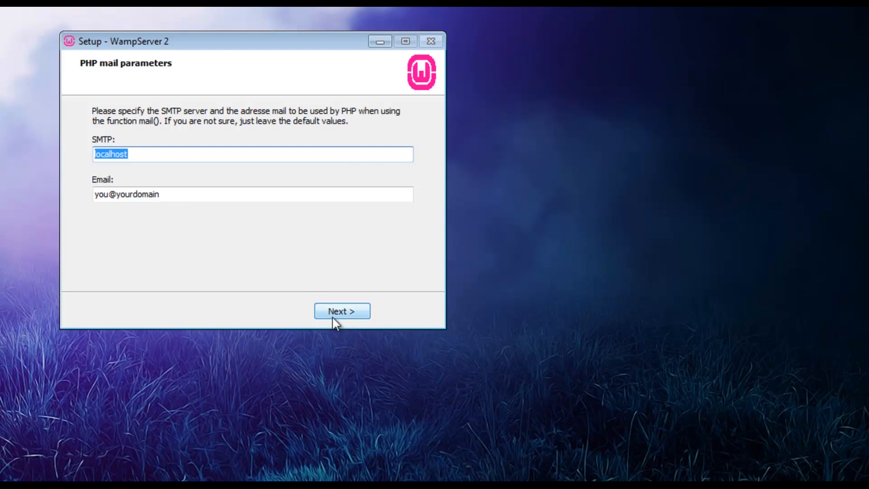
pyautogui.click(341, 310)
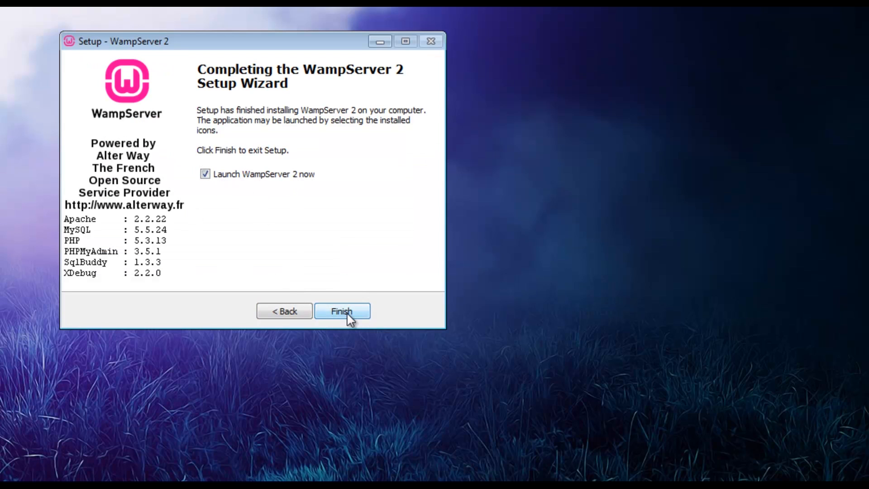
pyautogui.click(341, 310)
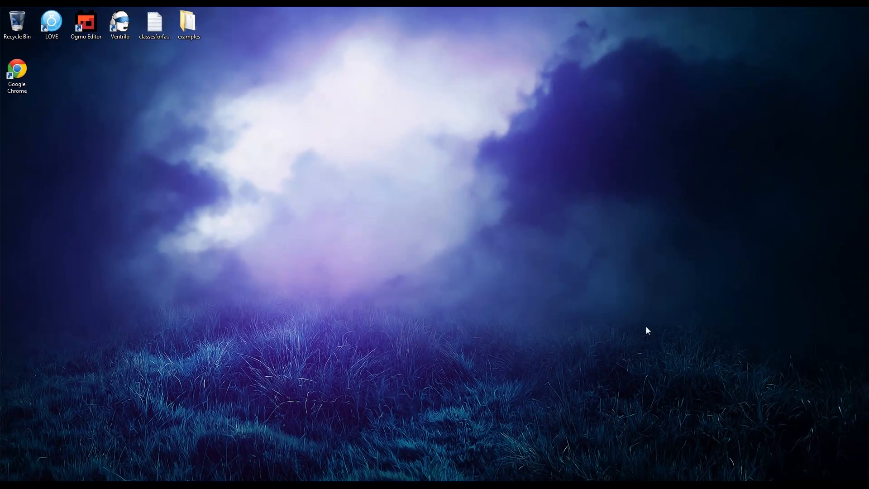
pyautogui.moveTo(660, 264)
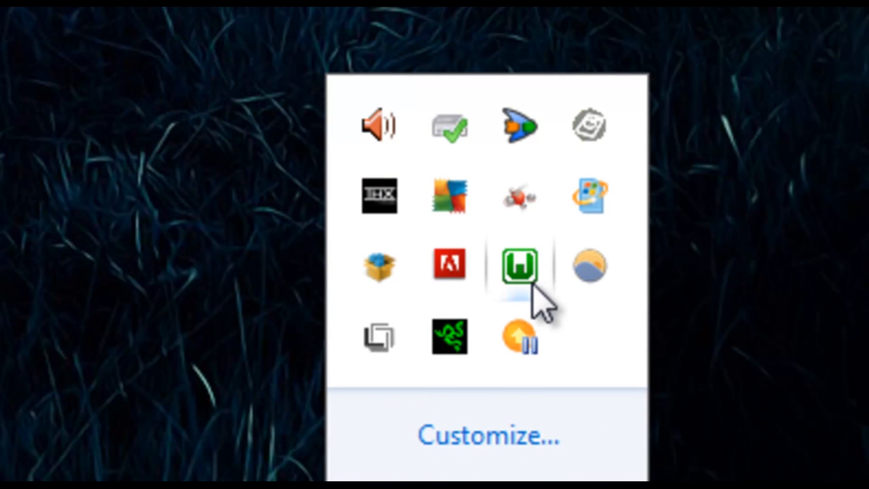
pyautogui.moveTo(535, 255)
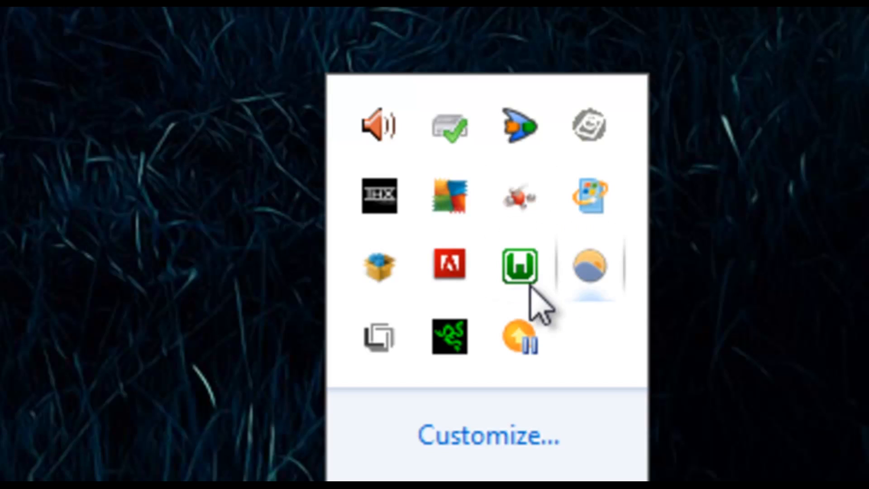
# - Show the WampServer tray menu with Localhost, phpMyAdmin and service controls
pyautogui.click(518, 265)
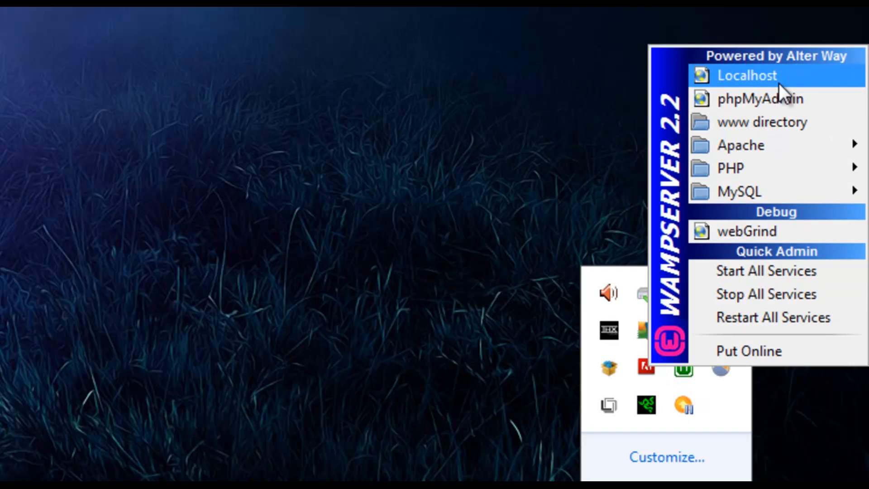
pyautogui.click(747, 76)
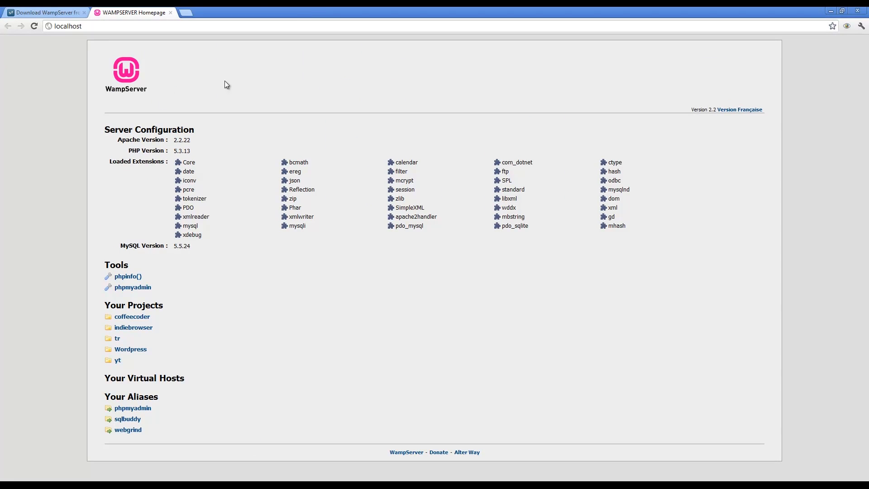
pyautogui.moveTo(396, 134)
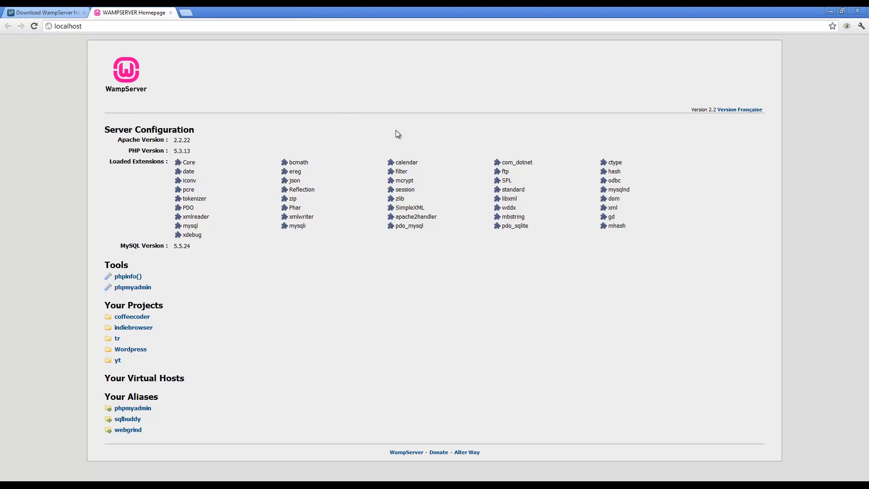
pyautogui.moveTo(321, 133)
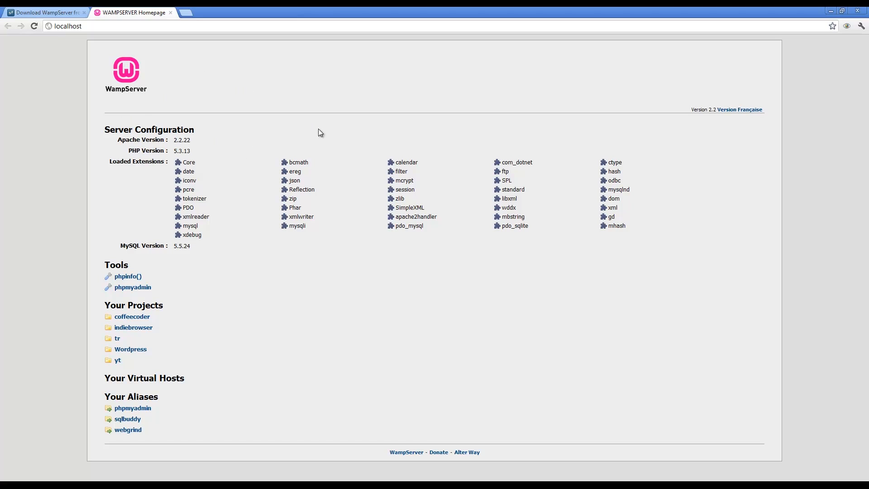
pyautogui.click(68, 25)
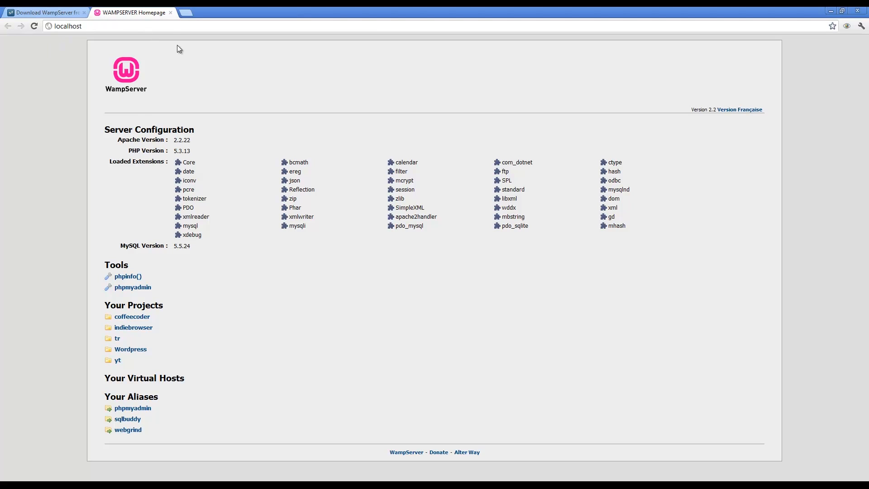
pyautogui.moveTo(241, 108)
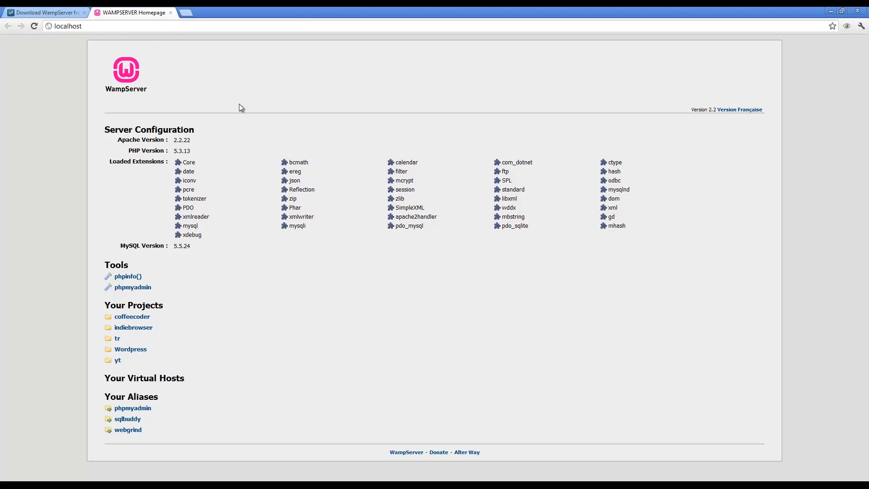
pyautogui.moveTo(192, 149)
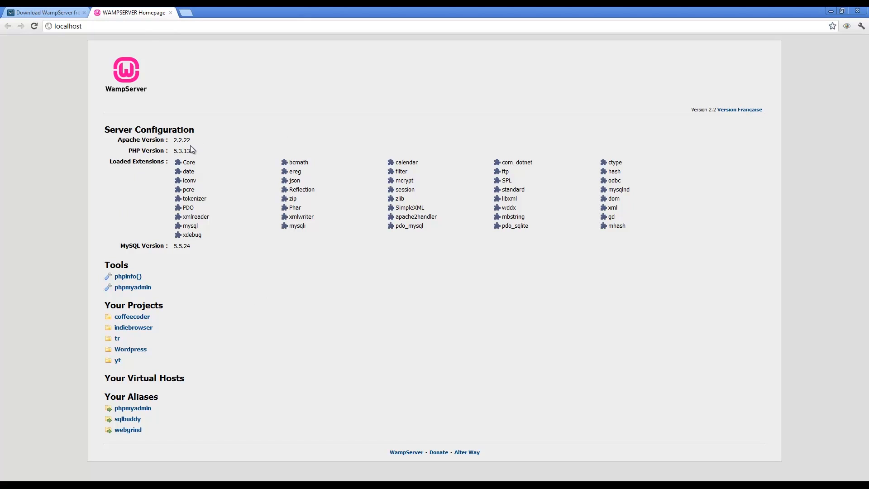
pyautogui.moveTo(154, 262)
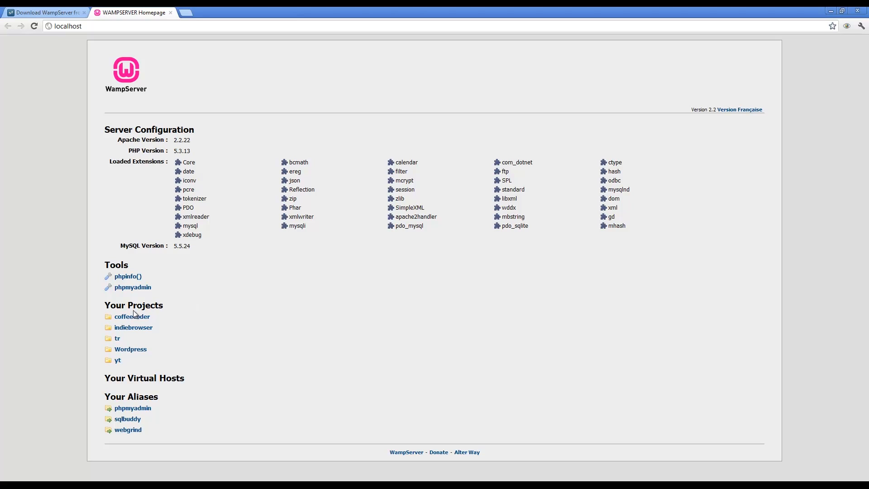
pyautogui.moveTo(169, 344)
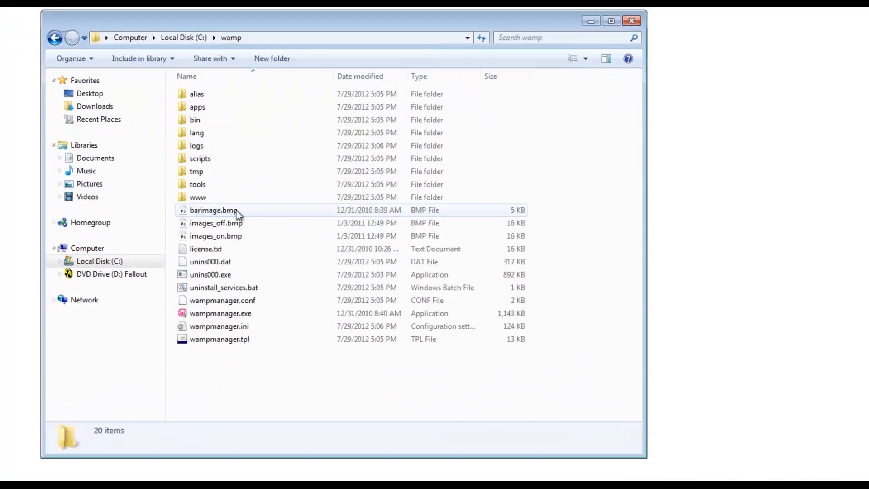
# - Browse into c:\wamp\www to see the project folders and PHP files
pyautogui.click(198, 196)
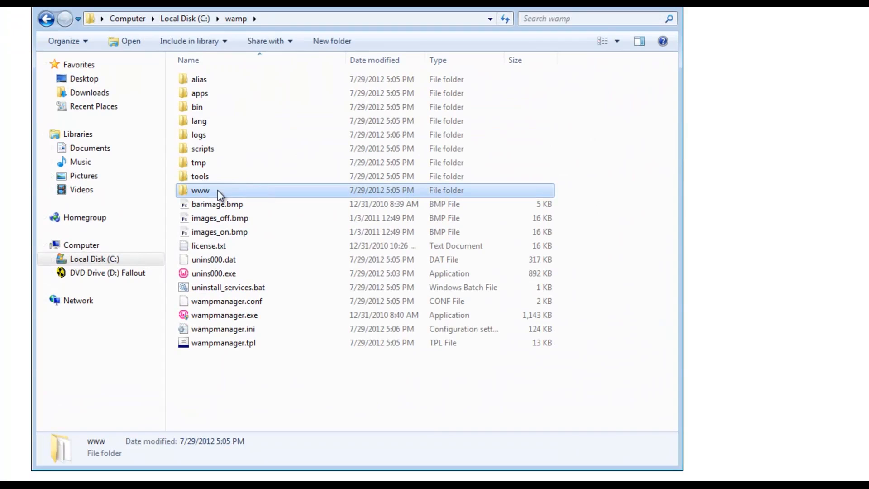
pyautogui.doubleClick(200, 190)
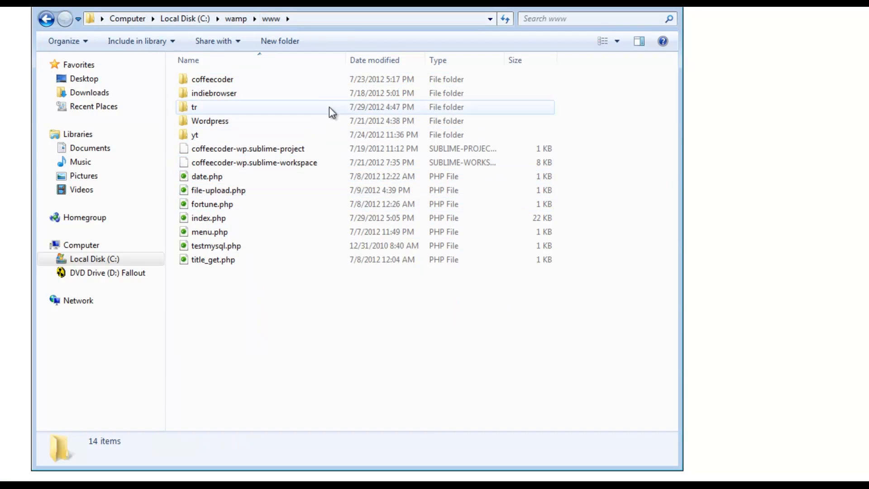
pyautogui.click(741, 392)
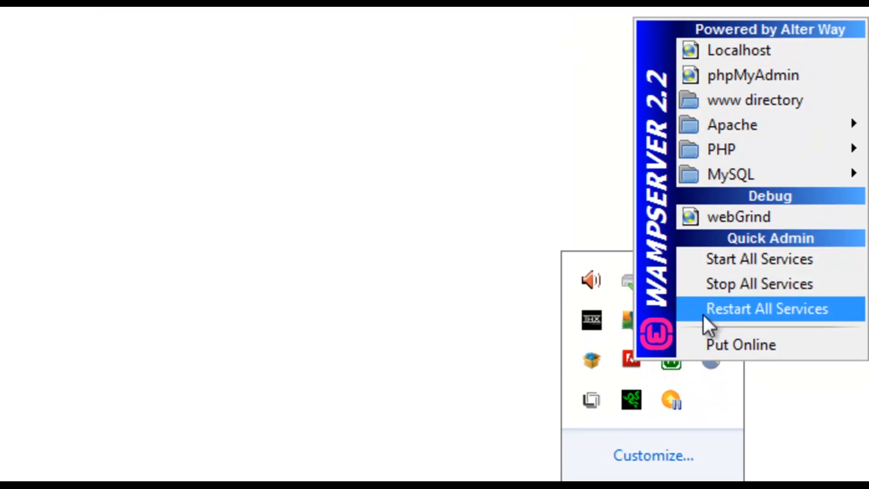
pyautogui.moveTo(759, 259)
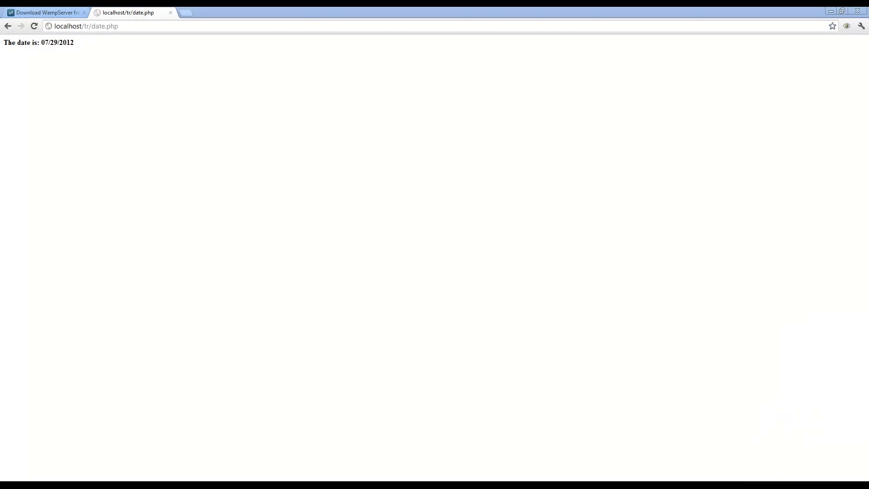
pyautogui.moveTo(314, 75)
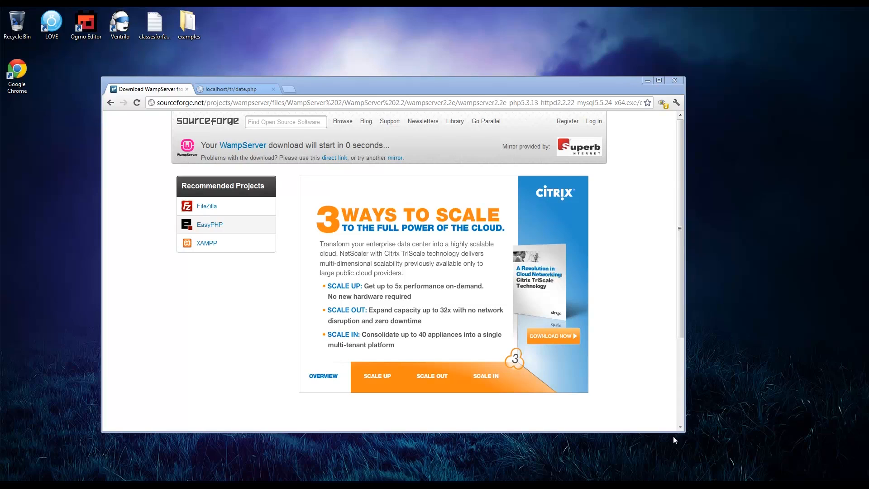
pyautogui.moveTo(768, 275)
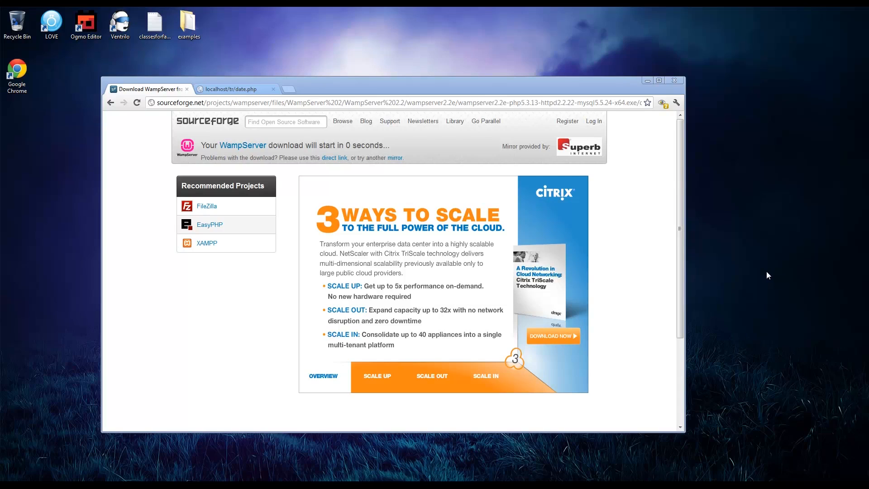